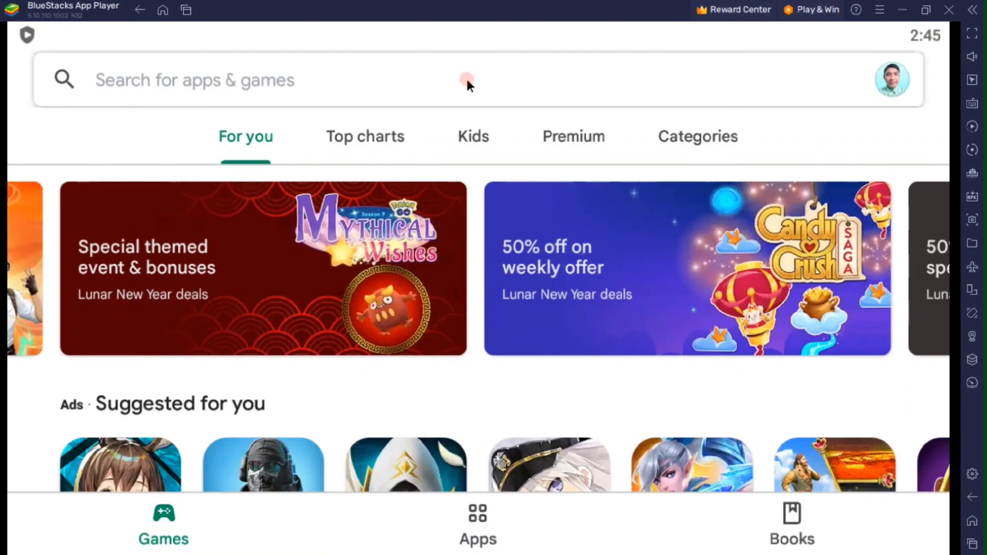
mouse_move(396, 145)
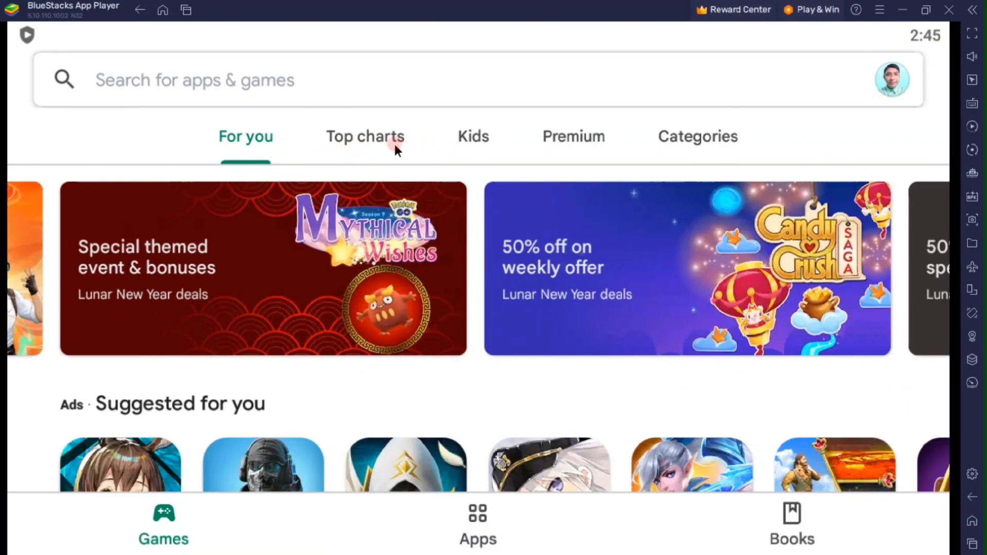
Step: Show the Play Store top-charting games and scroll down to the twentieth title
left_click(364, 137)
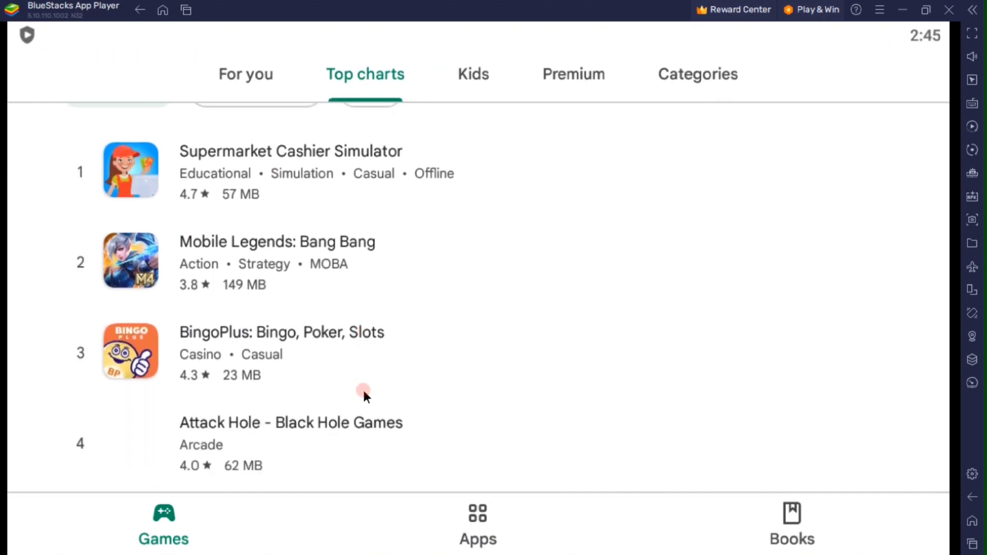
scroll("down", 3)
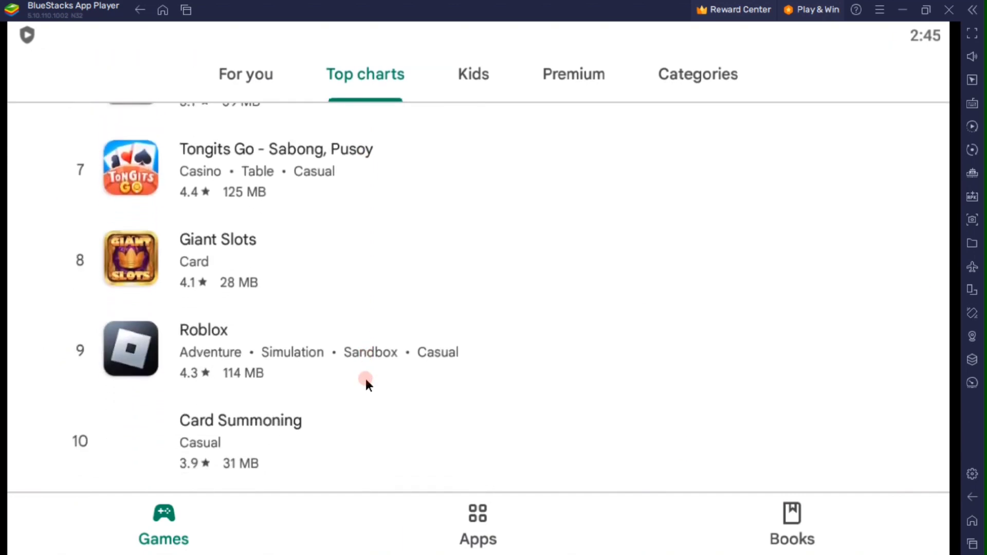
scroll("down", 3)
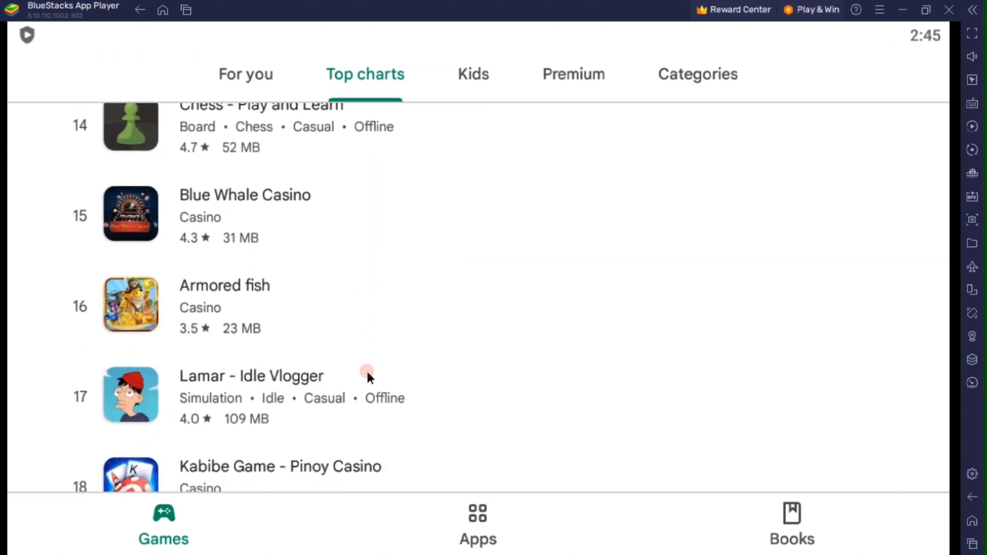
scroll("down", 3)
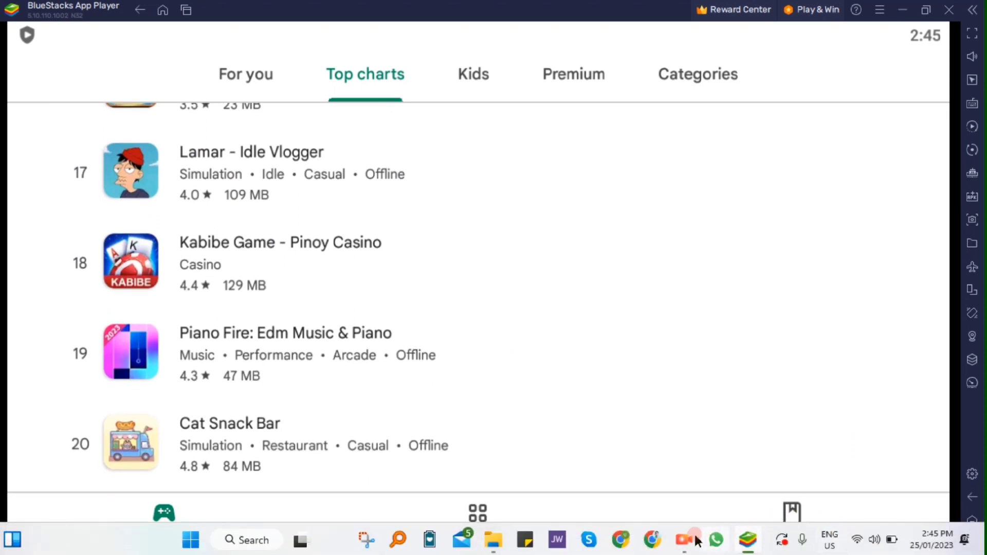
scroll("down", 3)
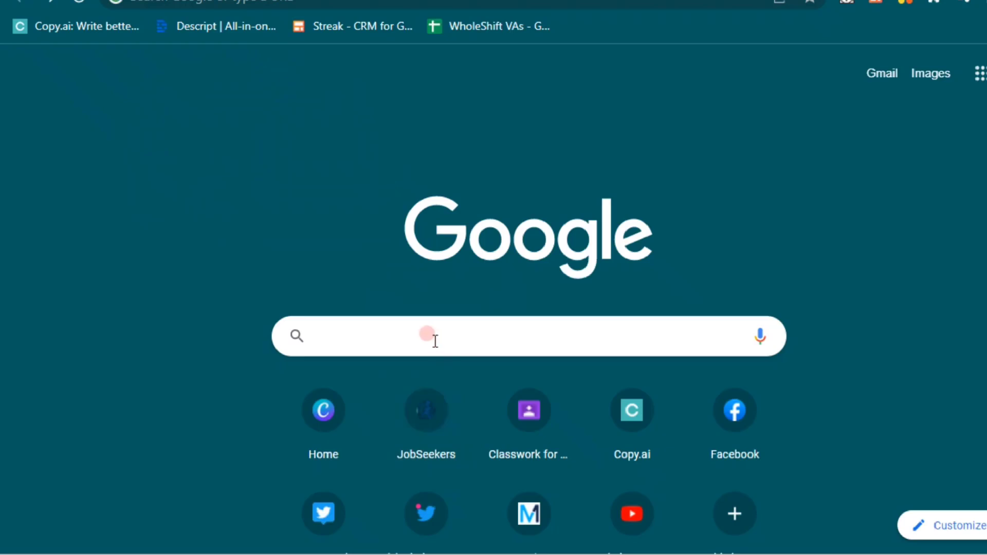
Step: Enter 'Bluestacks' in the Google search box and pick the BlueStacks website suggestion
type("B")
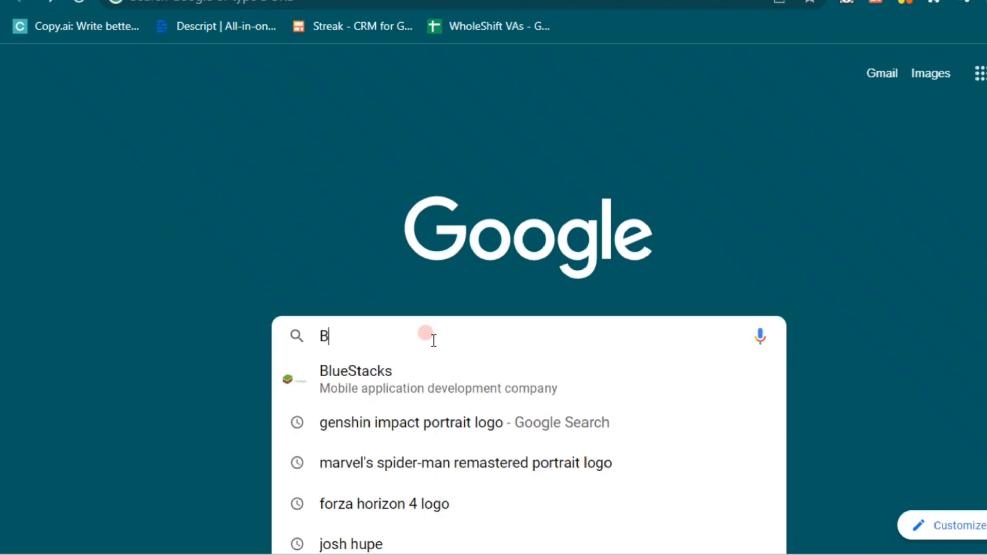
type("luestacks.com")
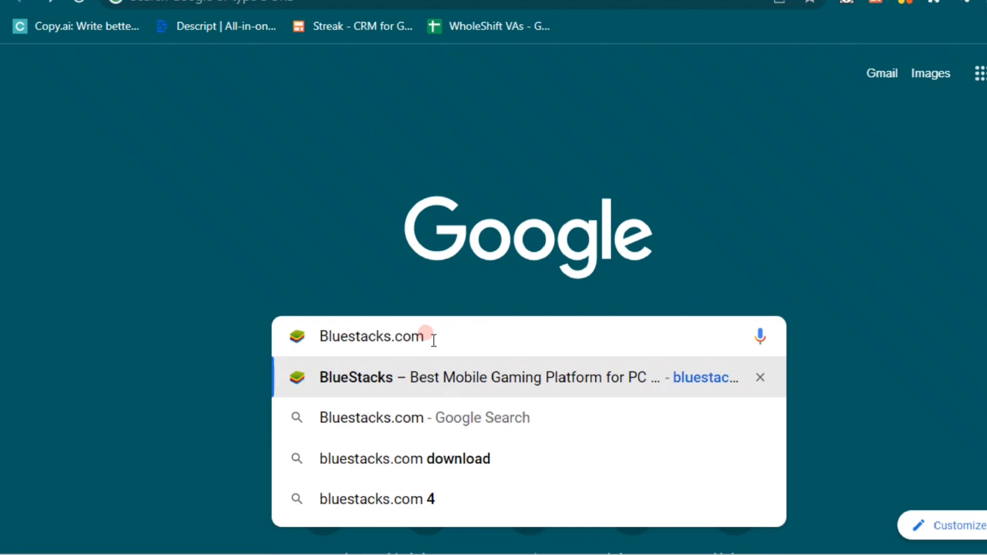
left_click(420, 377)
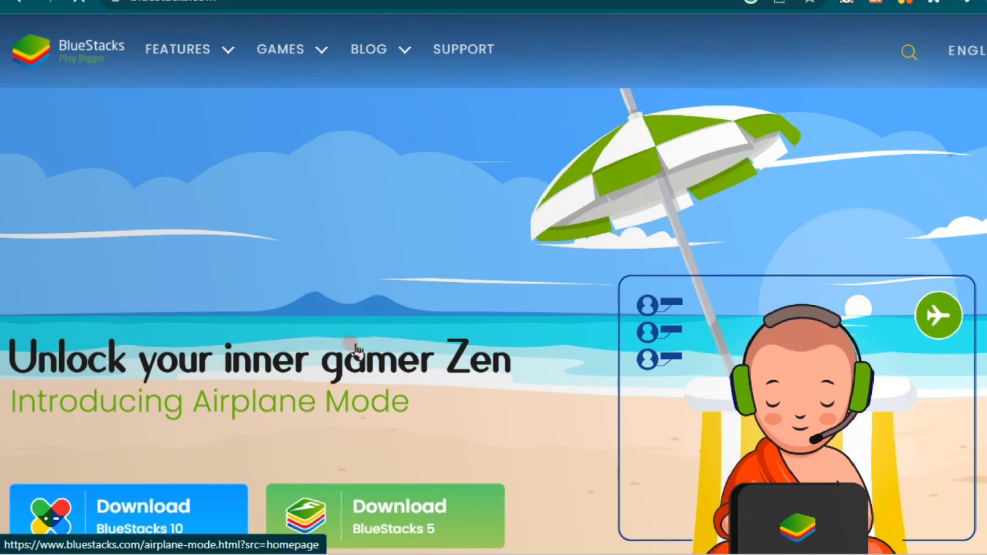
Step: Scroll the BlueStacks homepage and download BlueStacks 5, retrying the download once
scroll("down", 3)
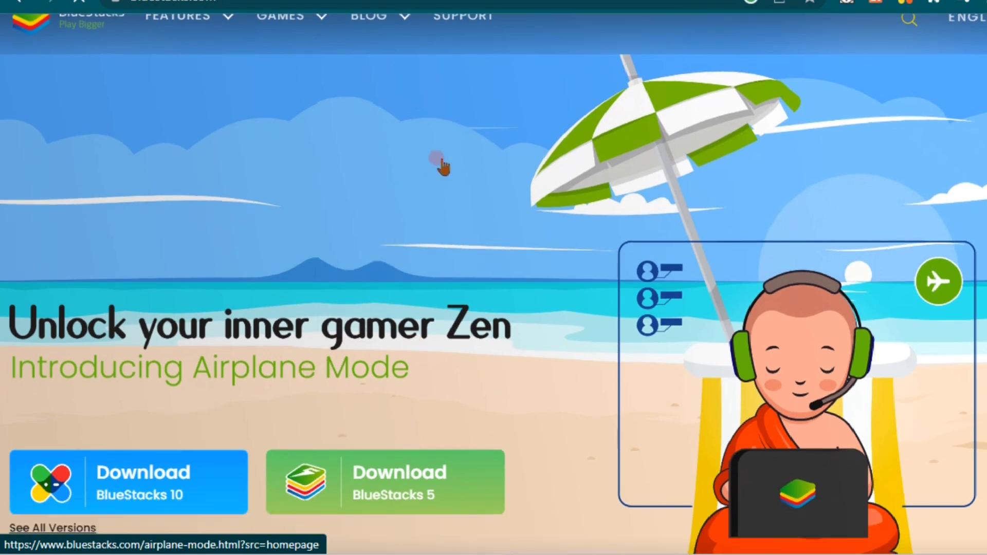
scroll("down", 3)
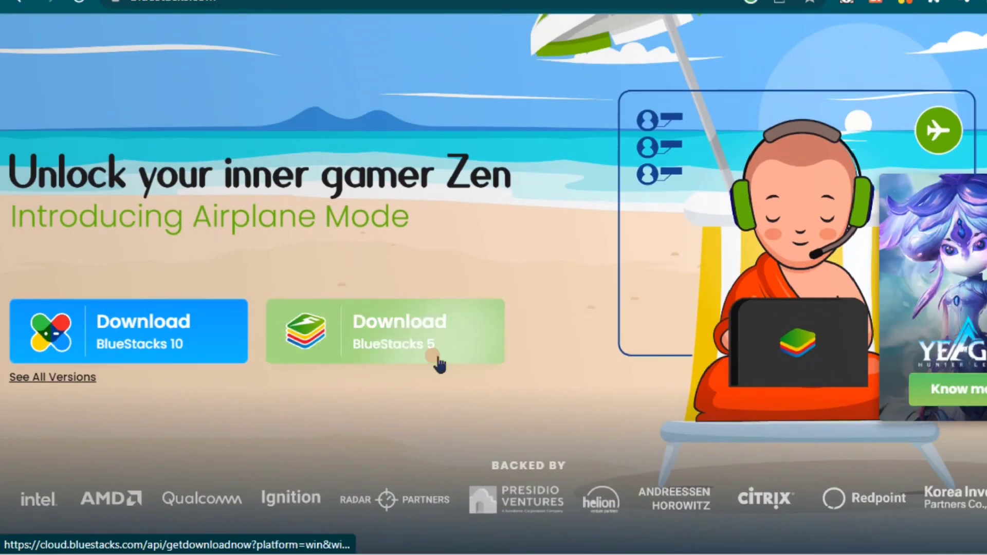
left_click(384, 332)
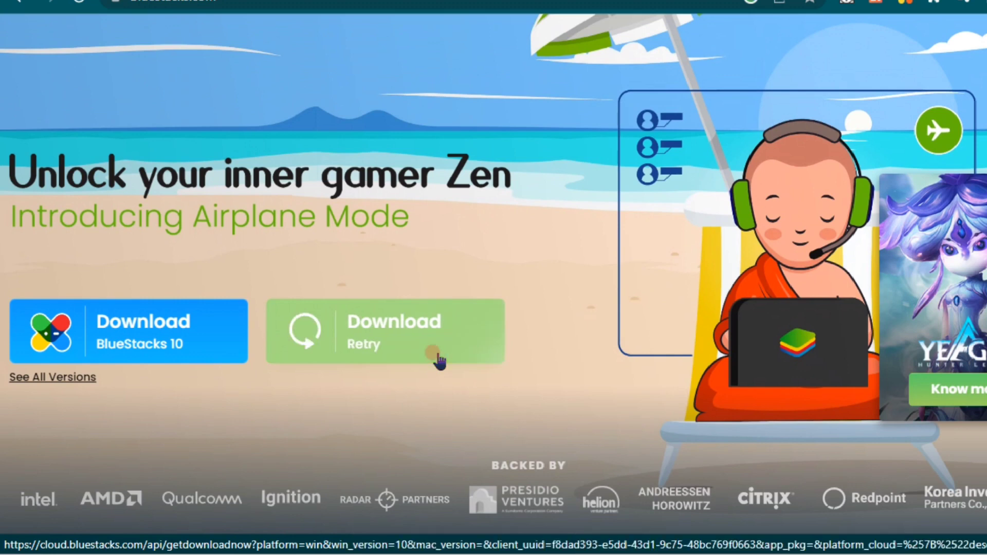
left_click(384, 331)
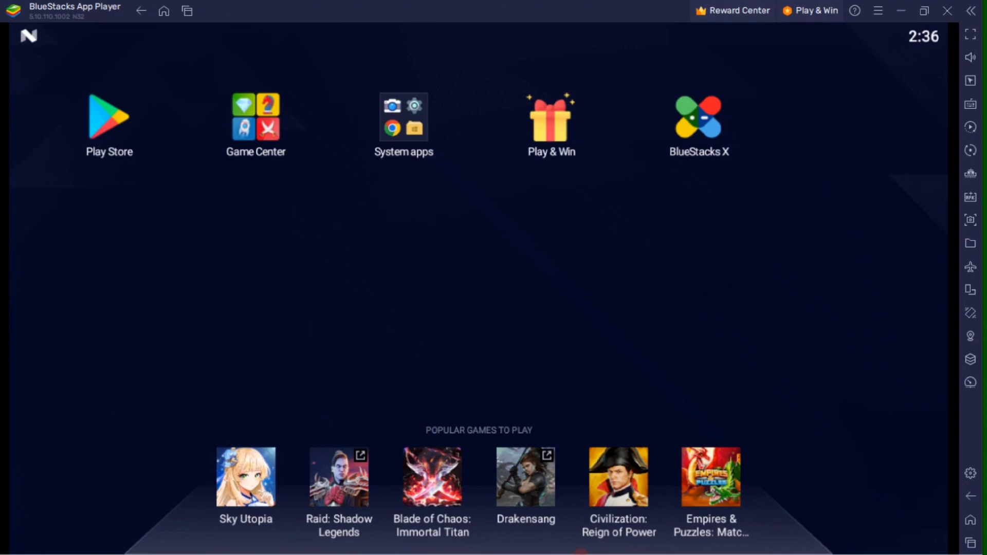
mouse_move(937, 432)
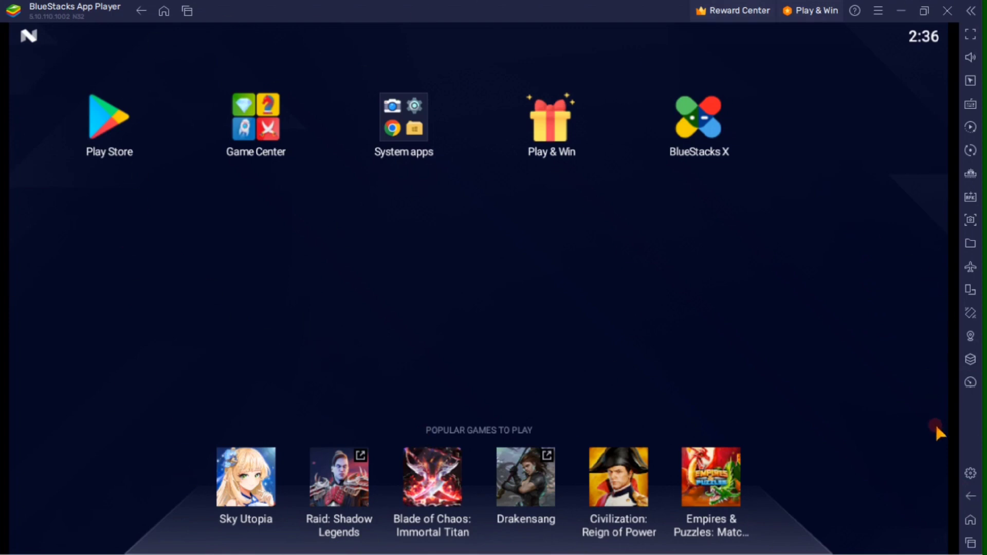
mouse_move(970, 473)
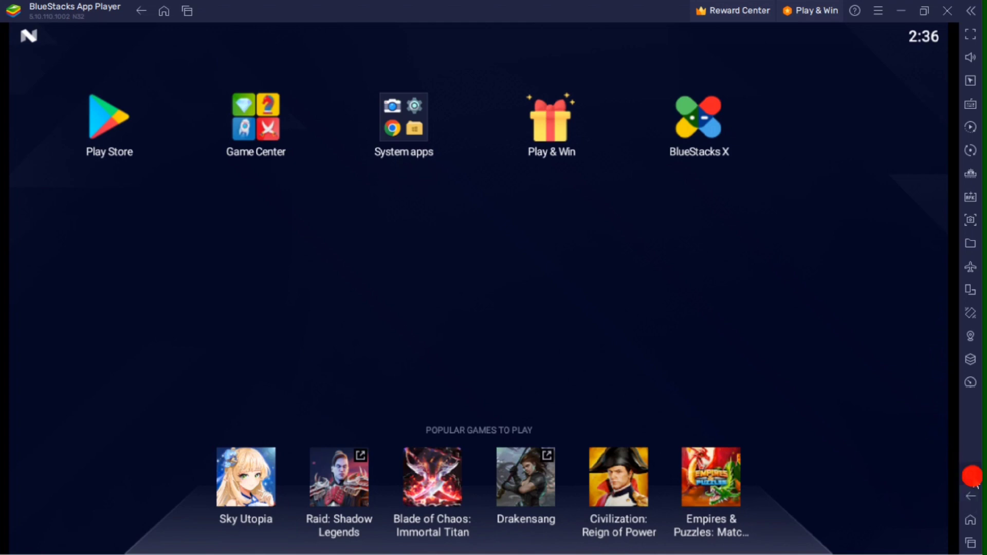
mouse_move(878, 395)
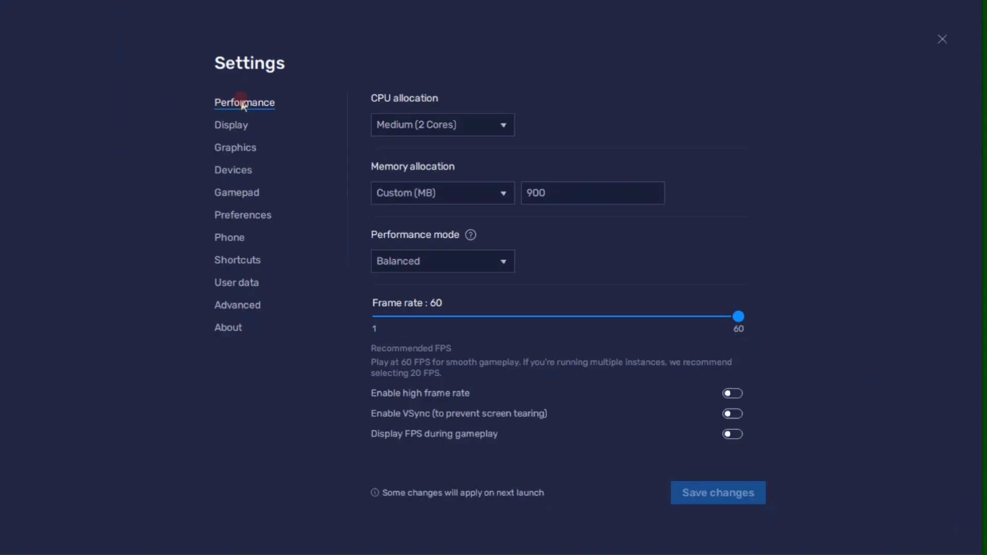
Step: In Performance settings, allocate four CPU cores and 4 GB of memory
left_click(443, 124)
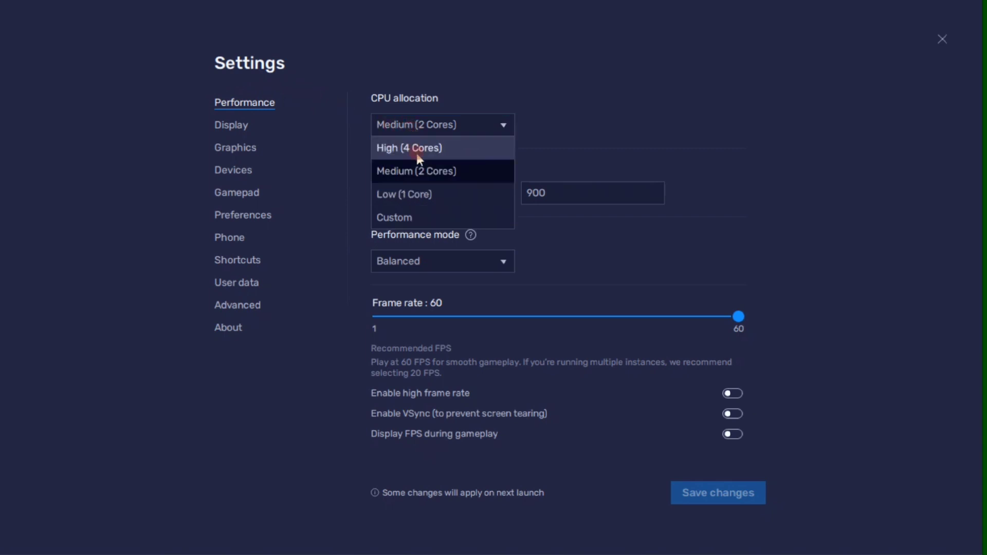
left_click(407, 148)
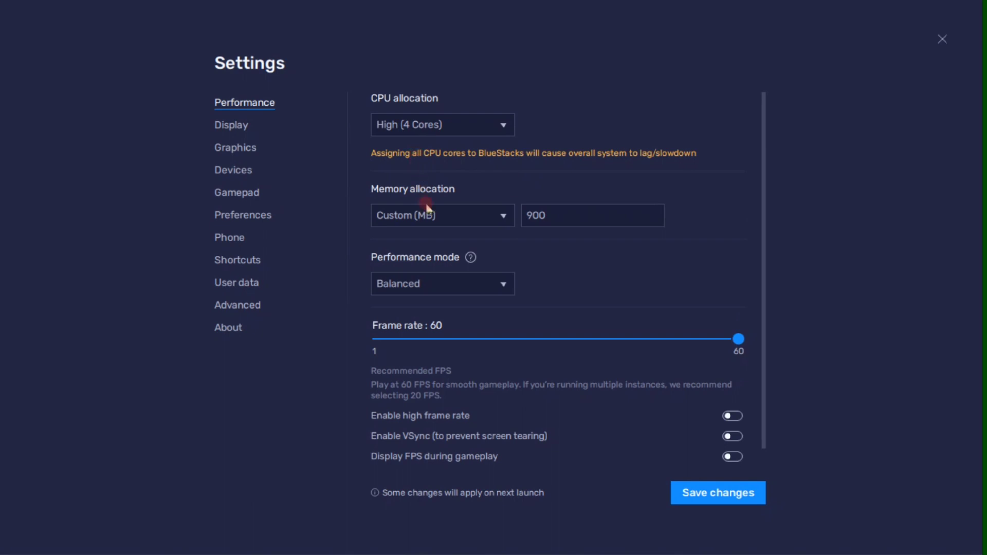
left_click(442, 216)
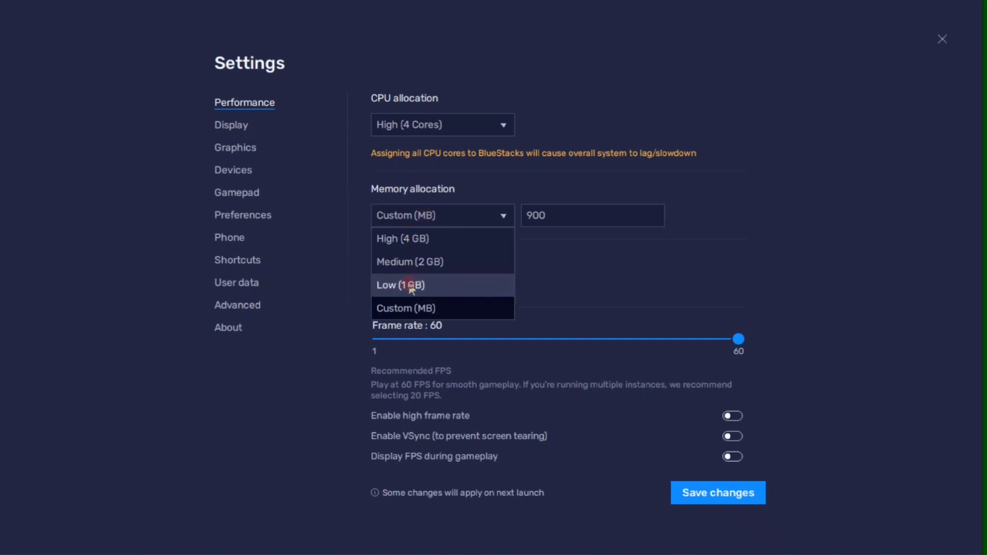
left_click(402, 238)
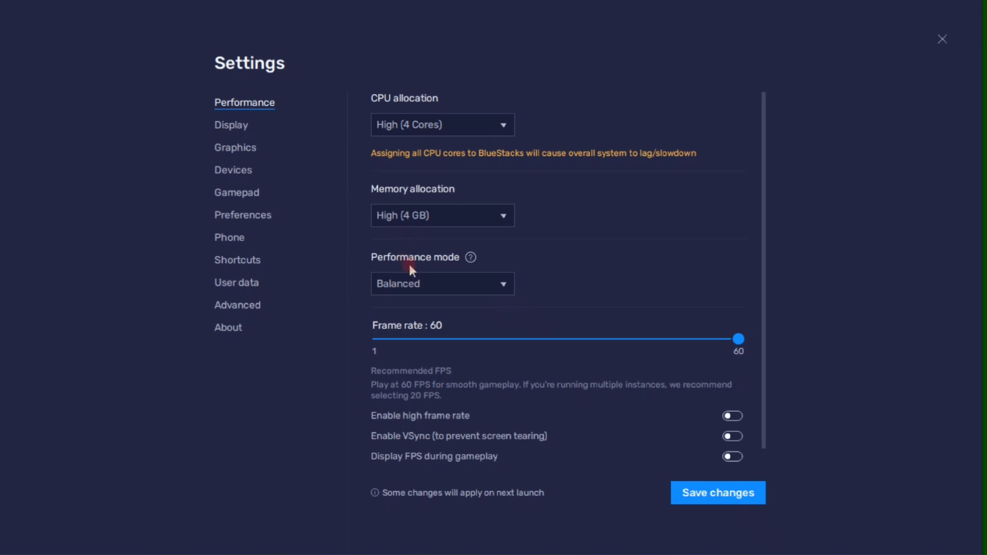
Step: Switch to High Performance mode and set the frame rate slider to 60
left_click(442, 283)
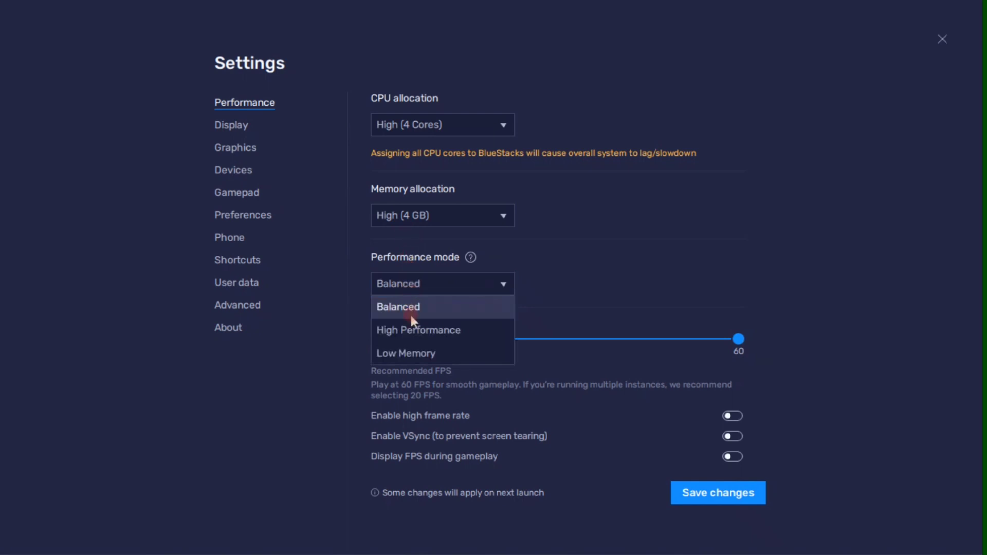
mouse_move(413, 330)
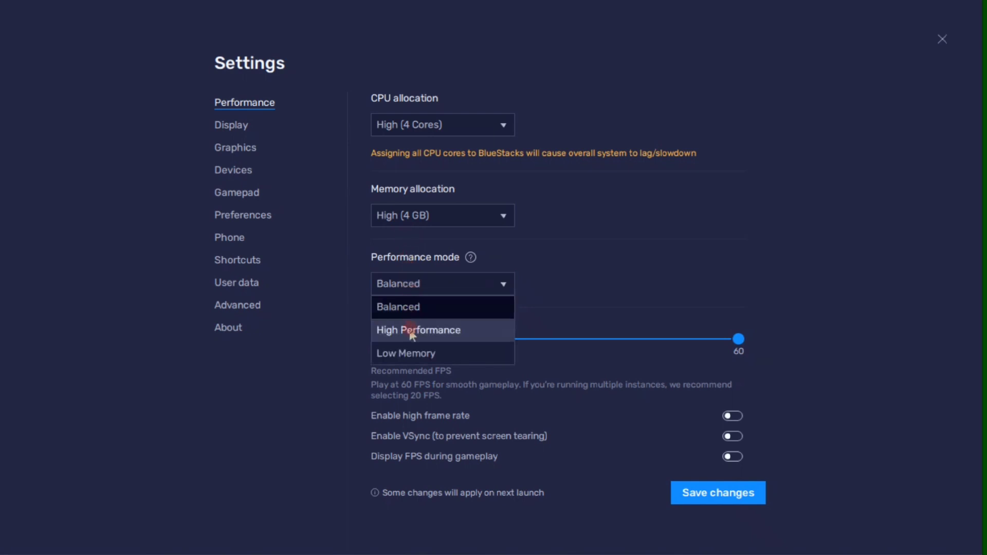
left_click(417, 330)
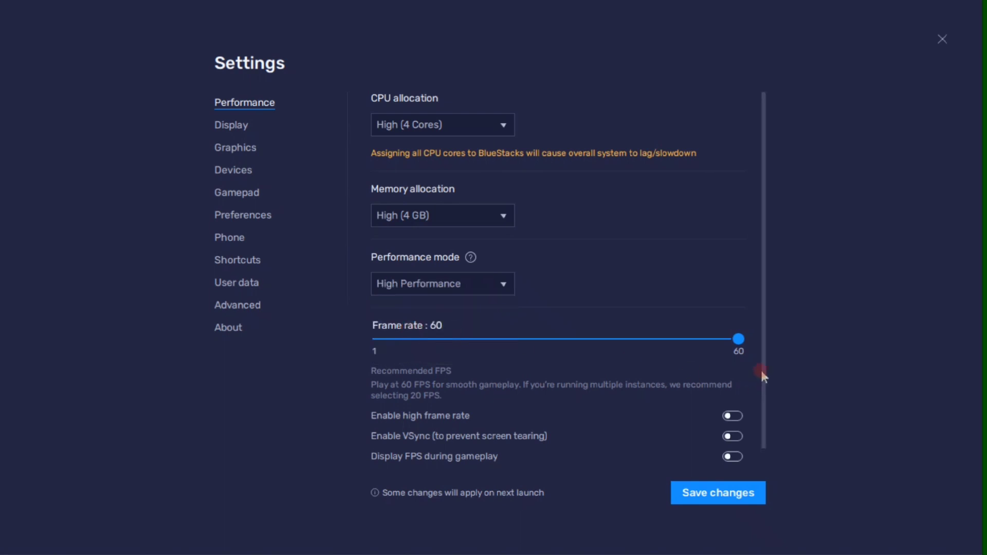
left_click_drag(738, 339, 591, 339)
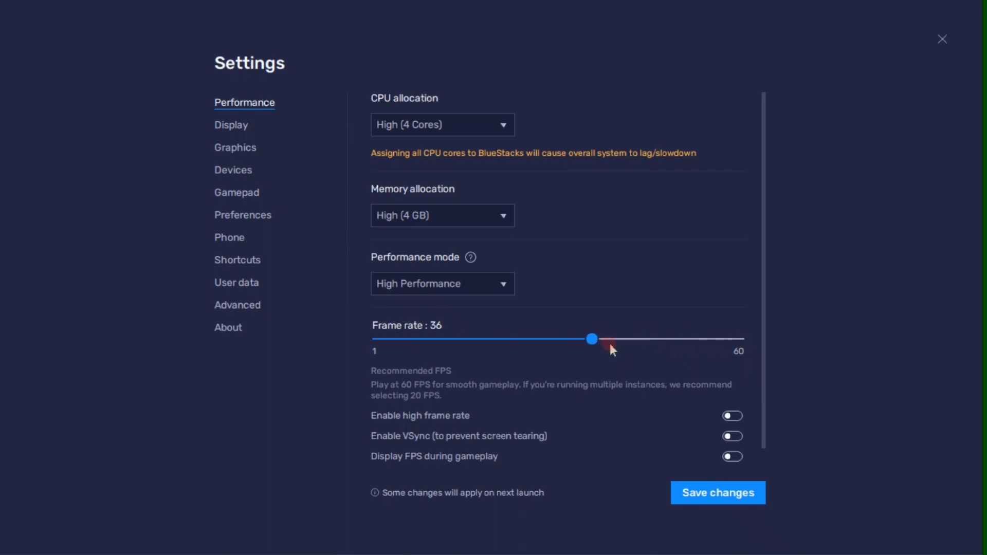
left_click_drag(591, 339, 740, 339)
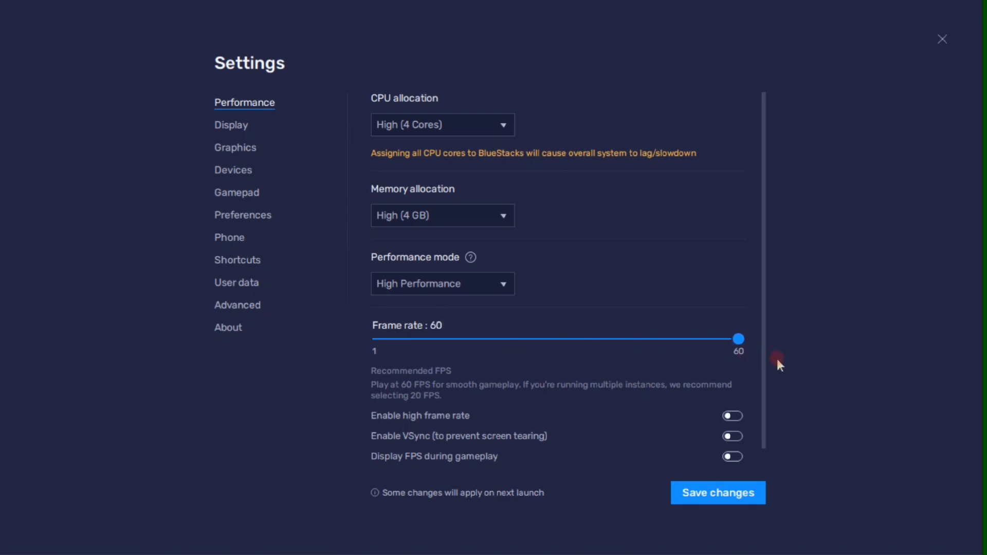
left_click(942, 38)
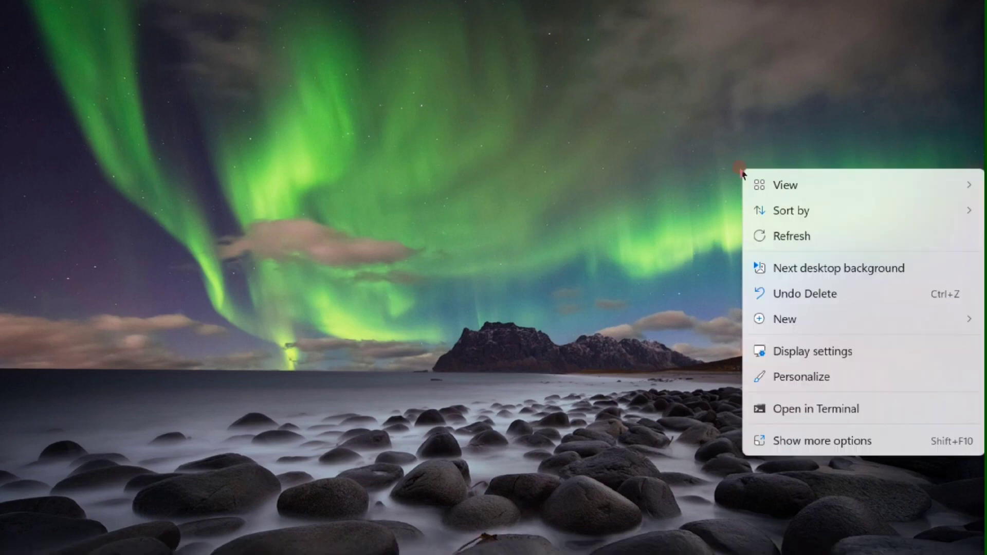
Step: View Windows Advanced display details showing 1366 × 768 at 60.02 Hz
left_click(813, 351)
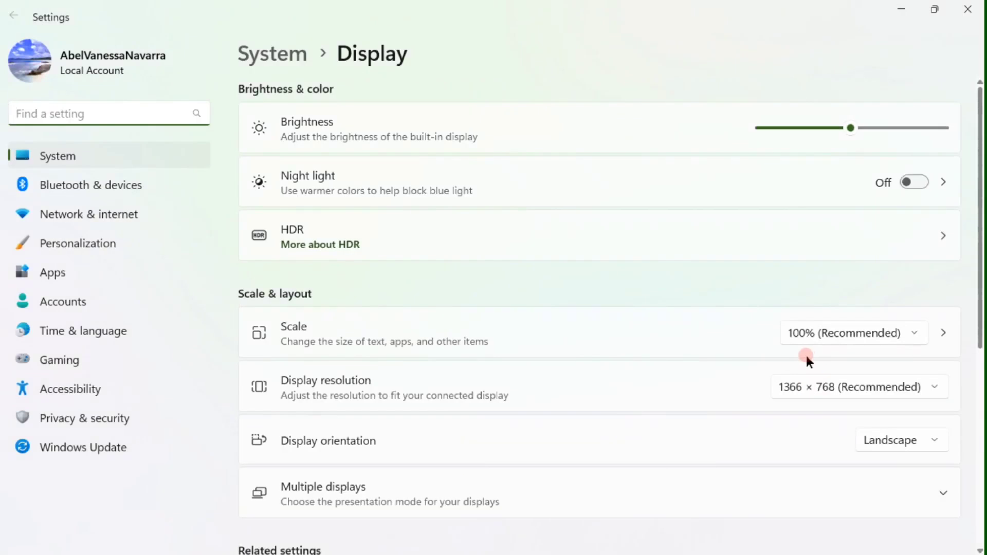
scroll("down", 3)
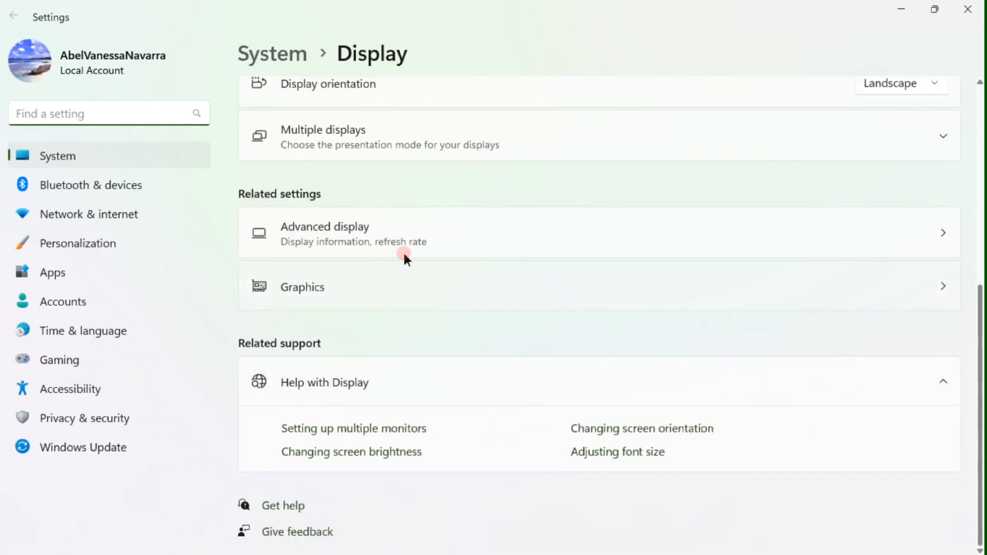
left_click(353, 232)
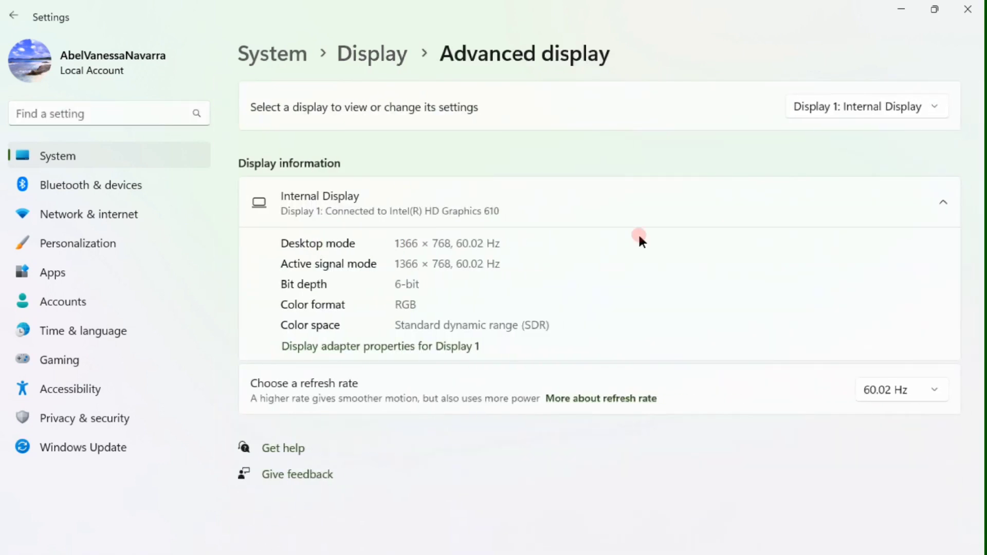
left_click(900, 390)
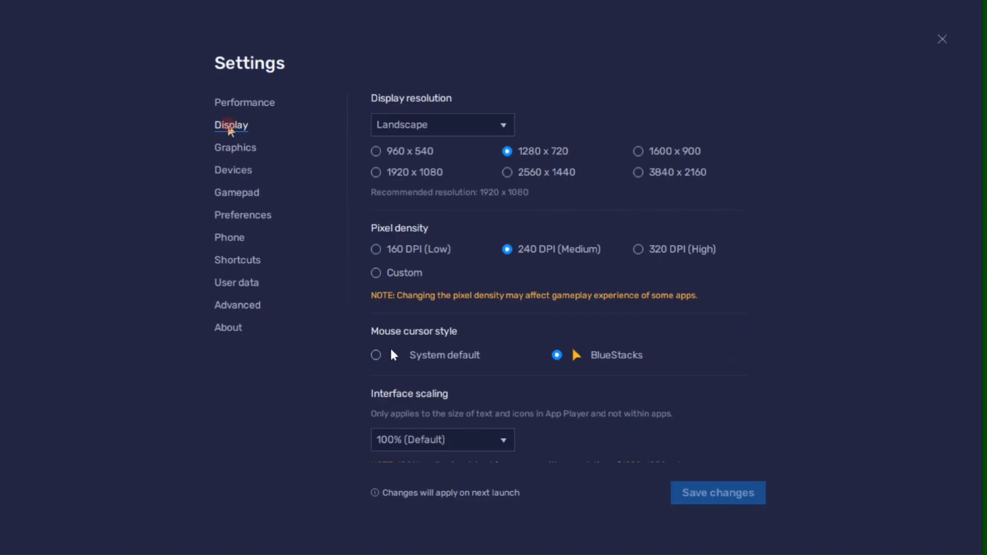
mouse_move(376, 173)
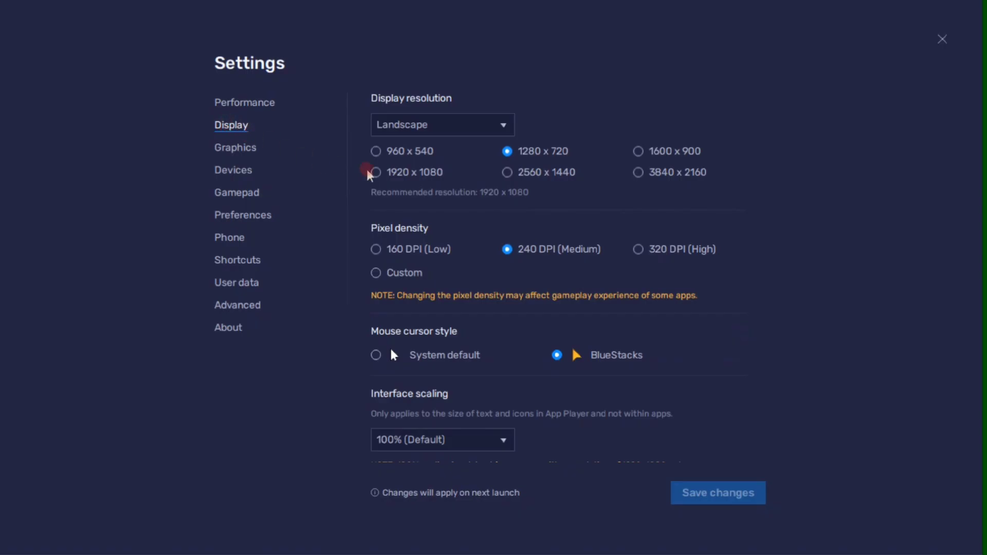
Step: Select 1920 × 1080, save, discard at the restart prompt, and close Settings
left_click(376, 172)
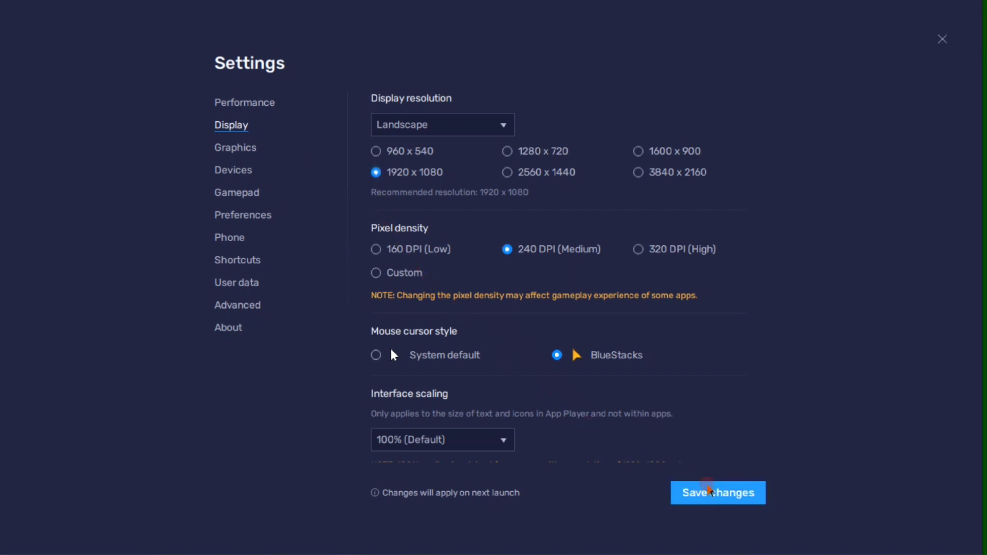
left_click(718, 492)
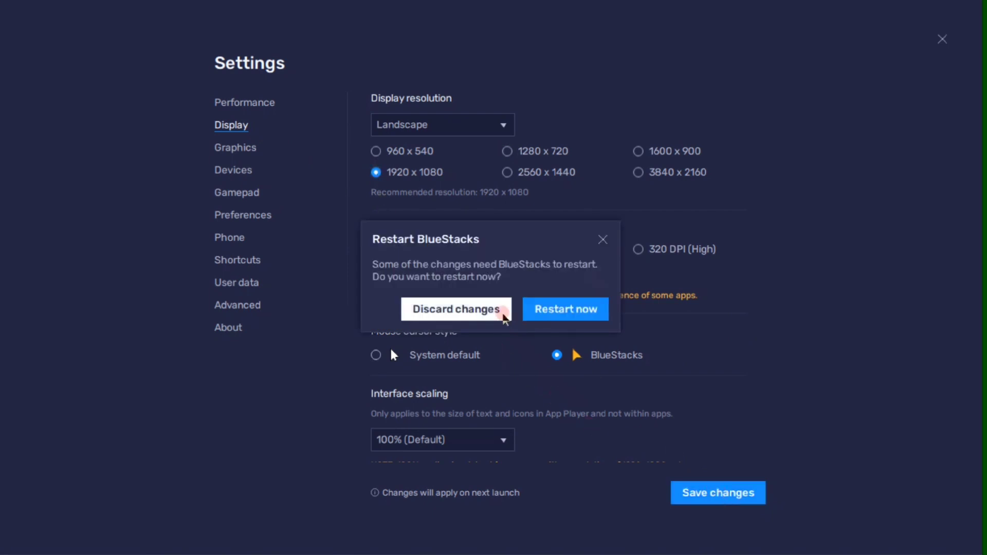
left_click(454, 309)
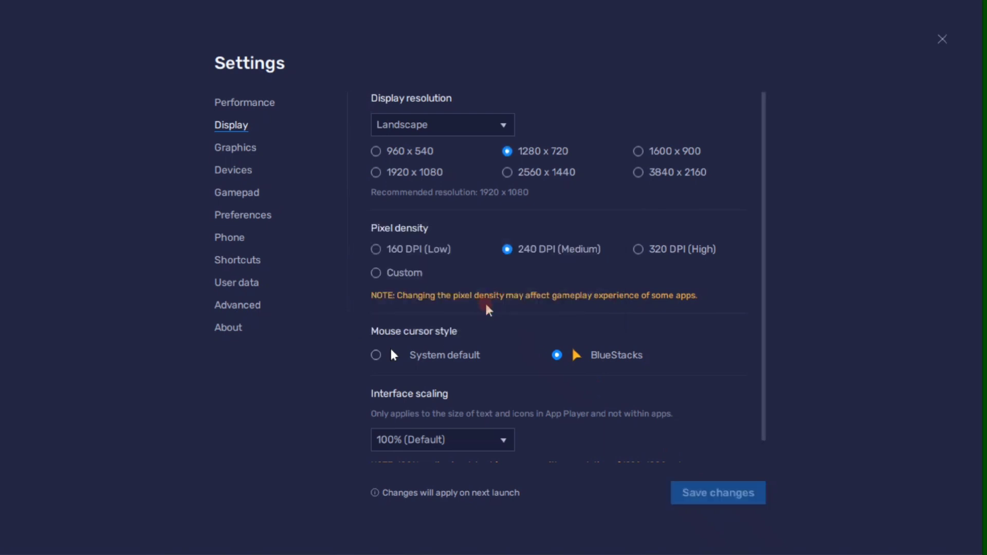
left_click(942, 38)
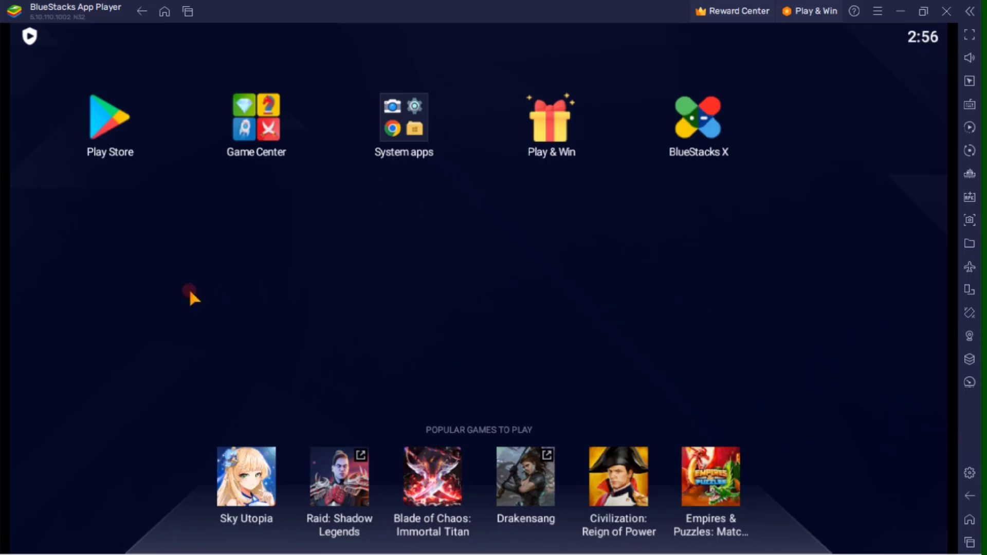
Step: Search the Play Store for 'Carparking multiplayer' and open the Car Parking Multiplayer page
left_click(110, 118)
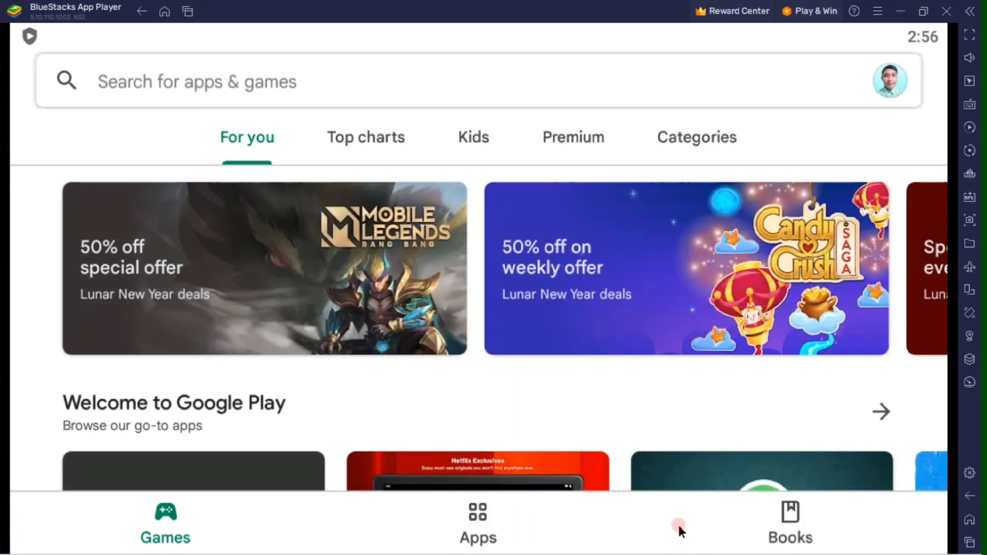
type("Carpar")
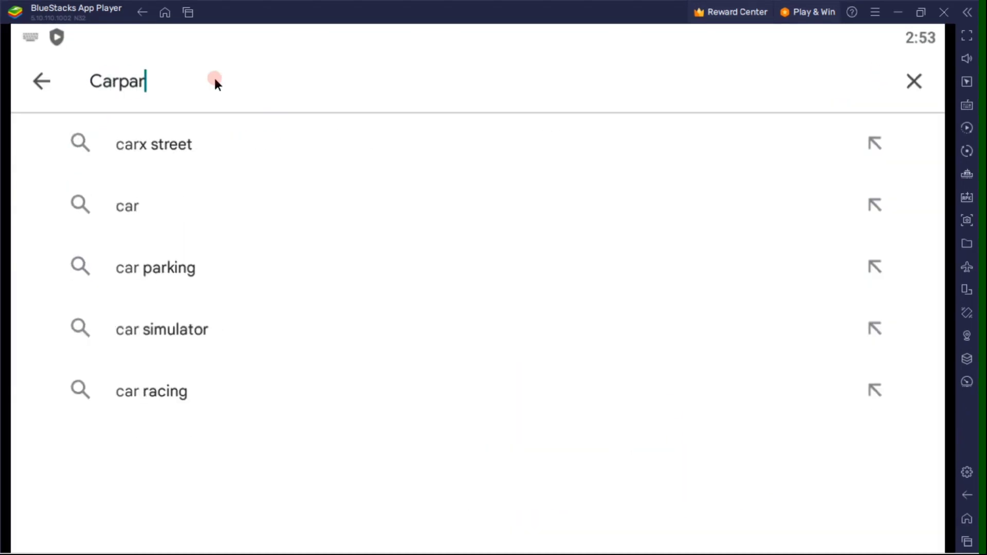
type("king multiplayer")
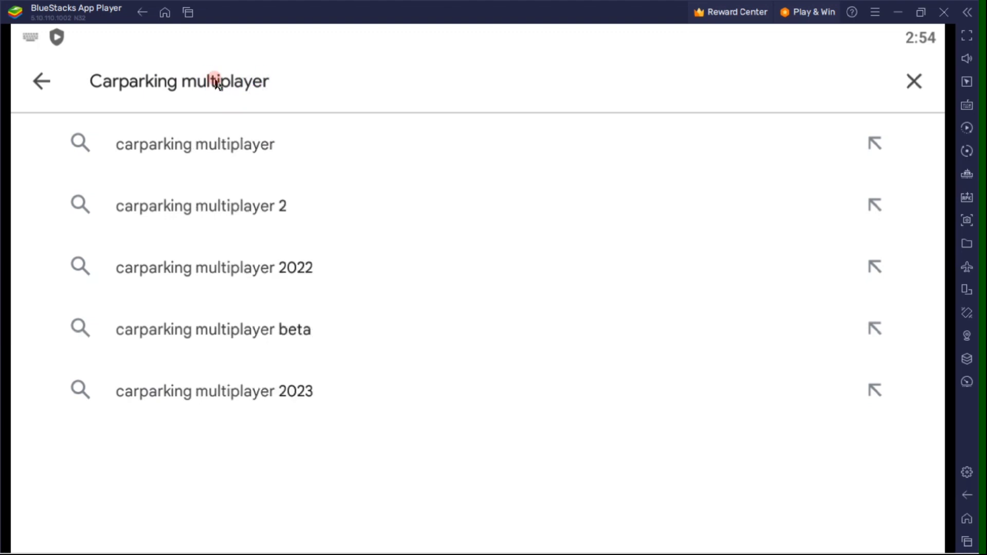
left_click(195, 144)
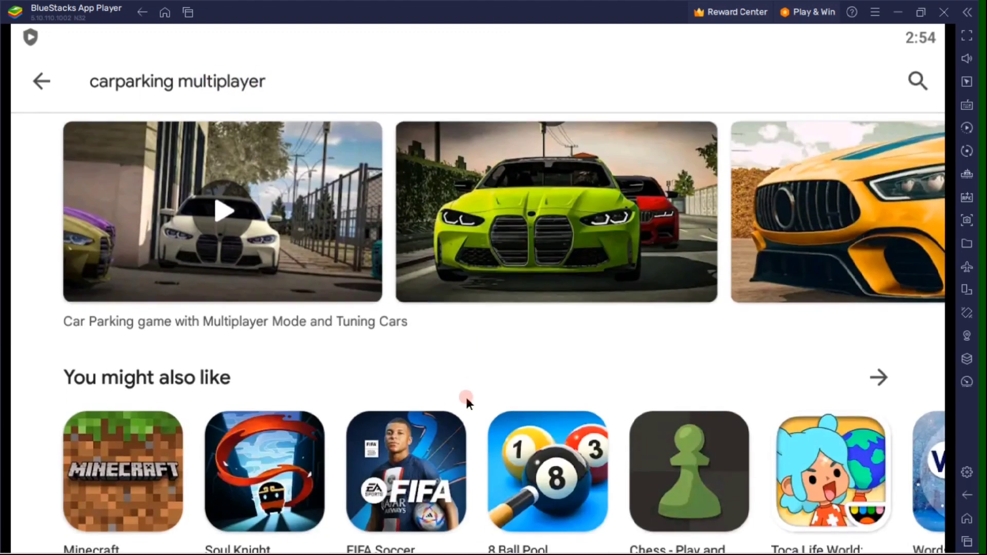
left_click(221, 211)
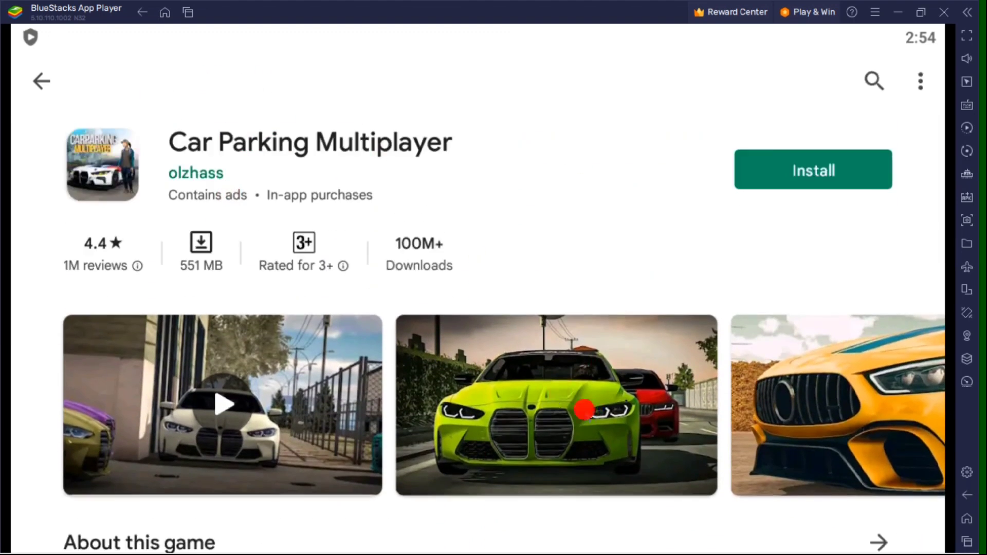